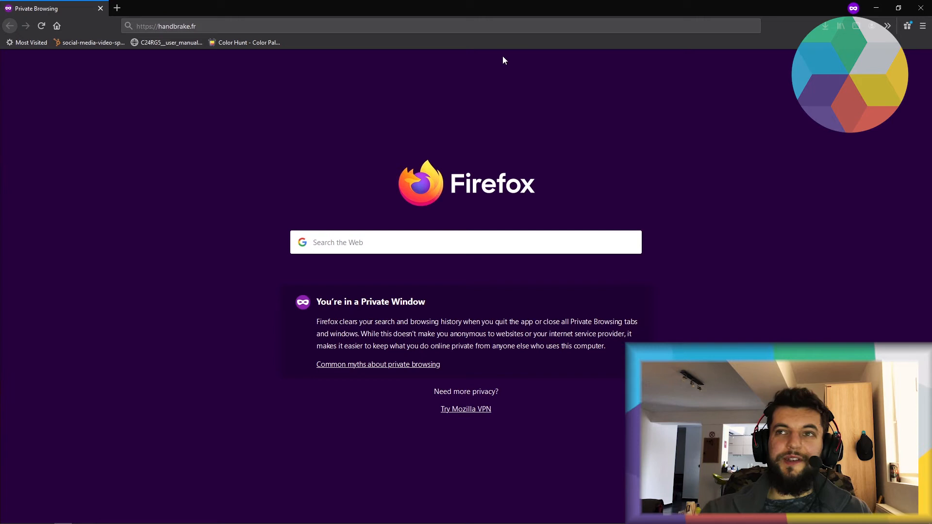
Load handbrake.fr and download the HandBrake 1.3.3 Windows installer
{"action": "left_click", "coordinate": [238, 26]}
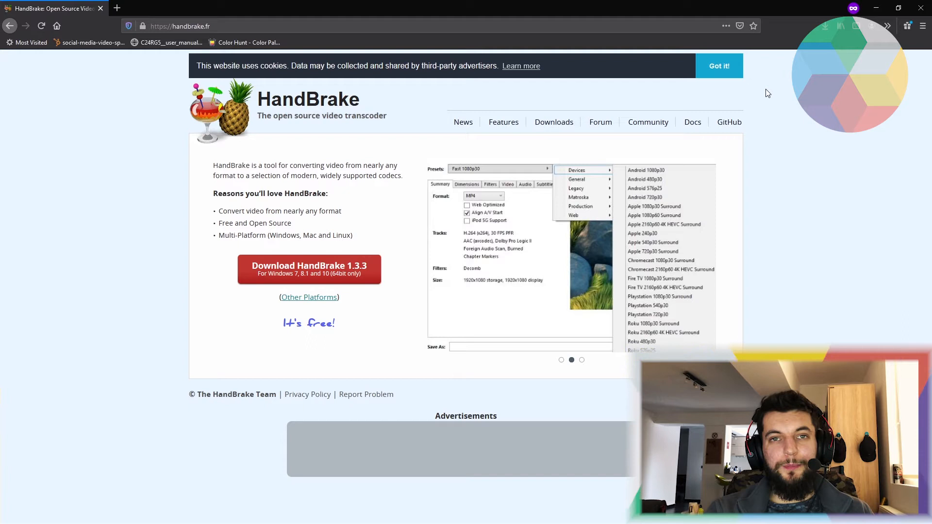
{"action": "left_click", "coordinate": [582, 360]}
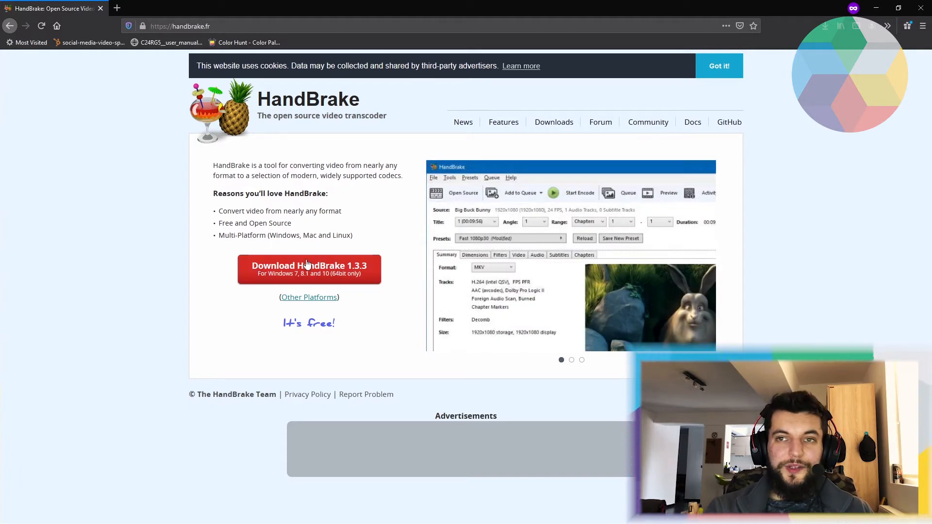
{"action": "mouse_move", "coordinate": [858, 120]}
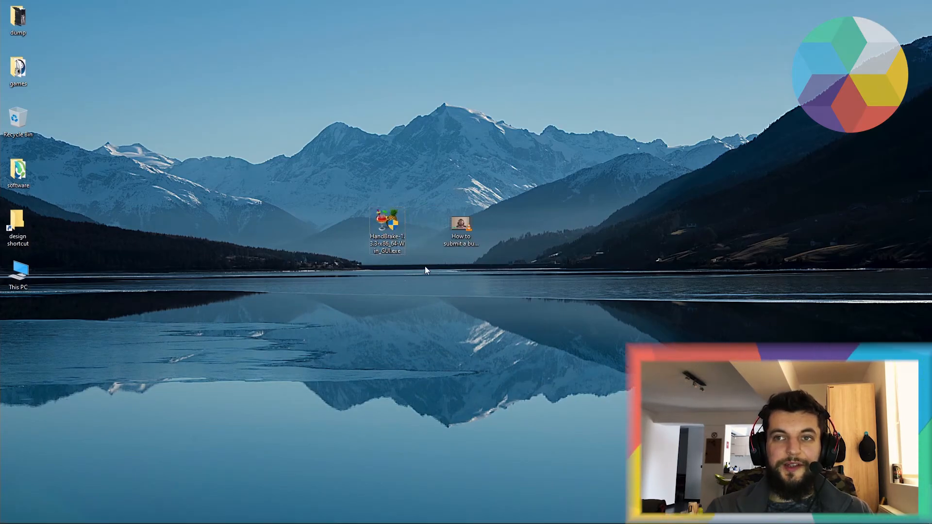
Run the HandBrake 1.3.3 installer with default options through to Finish
{"action": "double_click", "coordinate": [387, 221]}
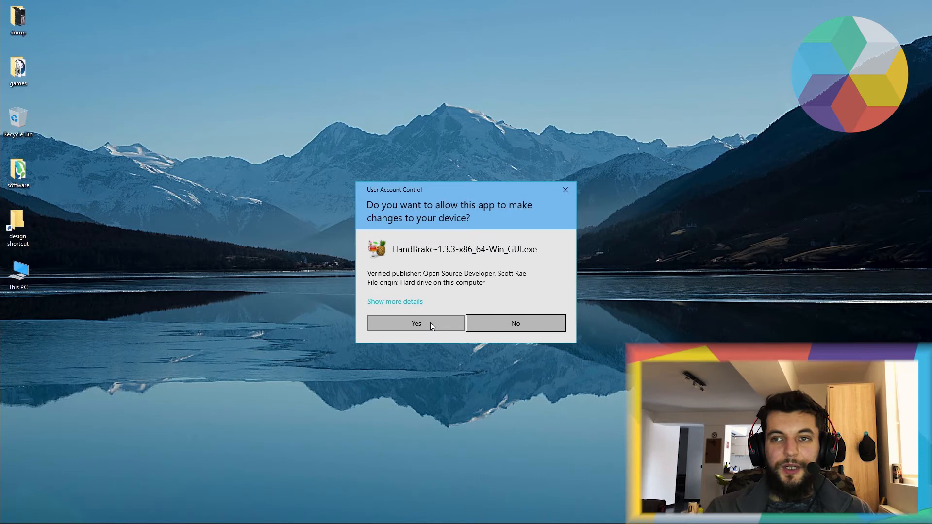
{"action": "left_click", "coordinate": [416, 323]}
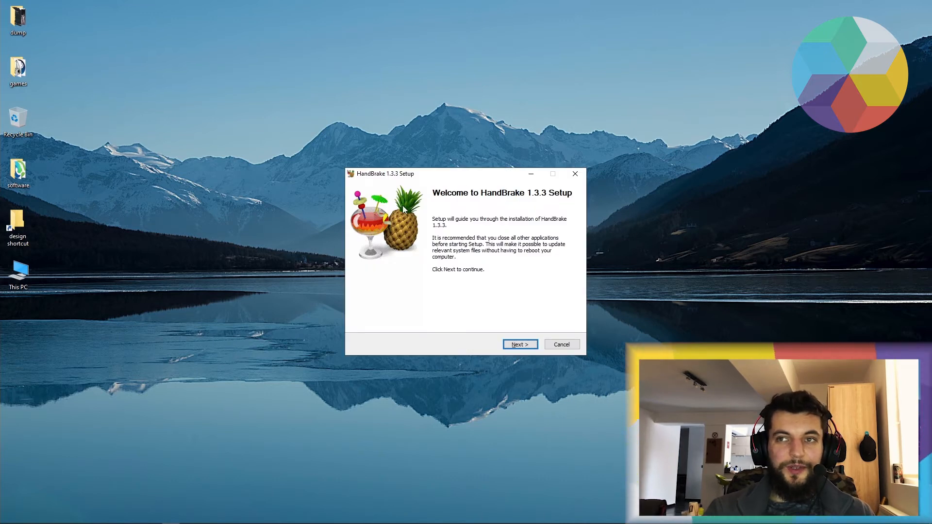
{"action": "mouse_move", "coordinate": [505, 310]}
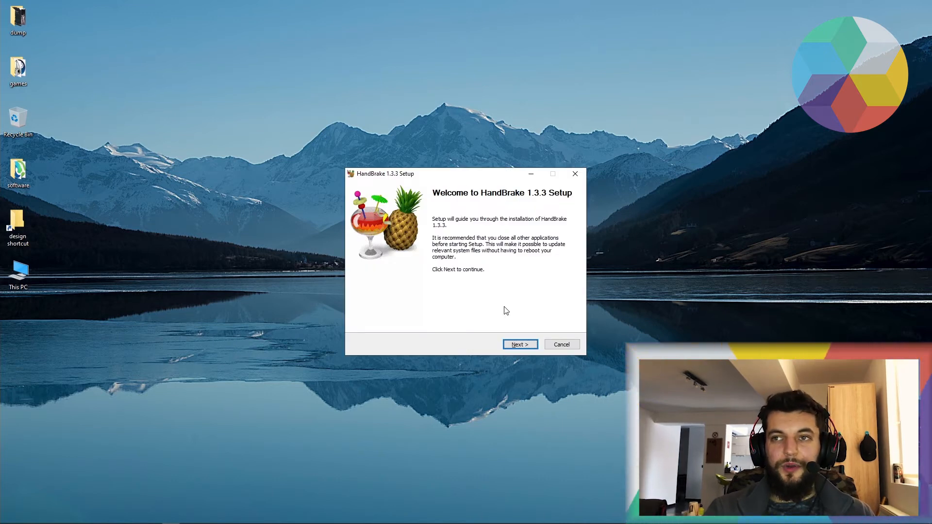
{"action": "left_click", "coordinate": [519, 345]}
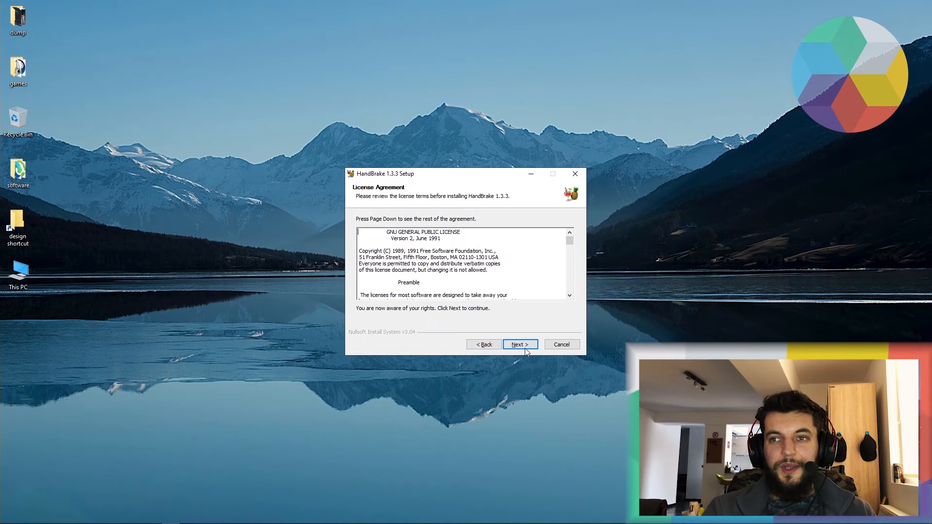
{"action": "left_click", "coordinate": [518, 344]}
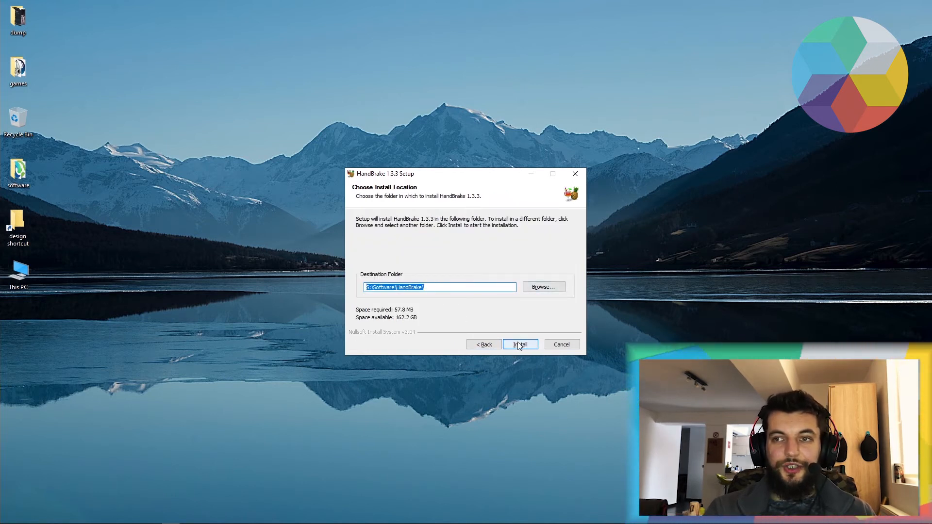
{"action": "left_click", "coordinate": [520, 345]}
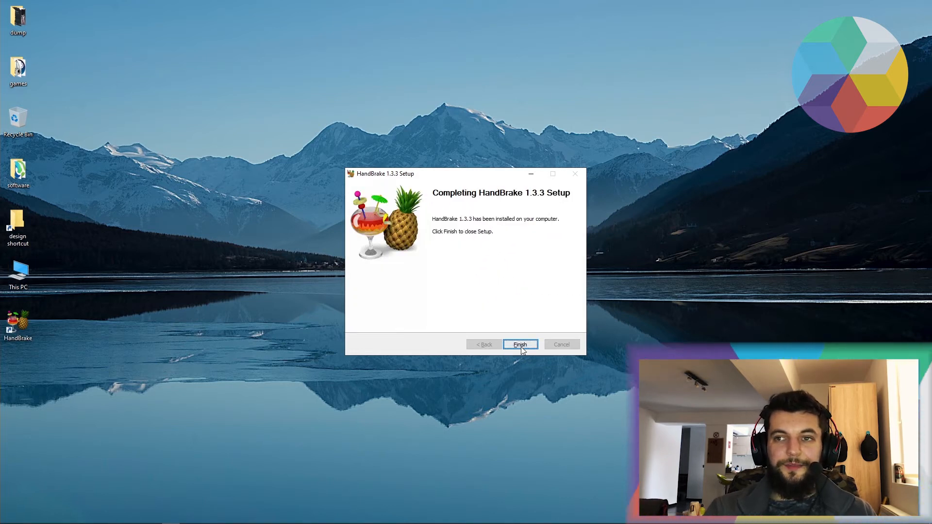
{"action": "left_click", "coordinate": [520, 345]}
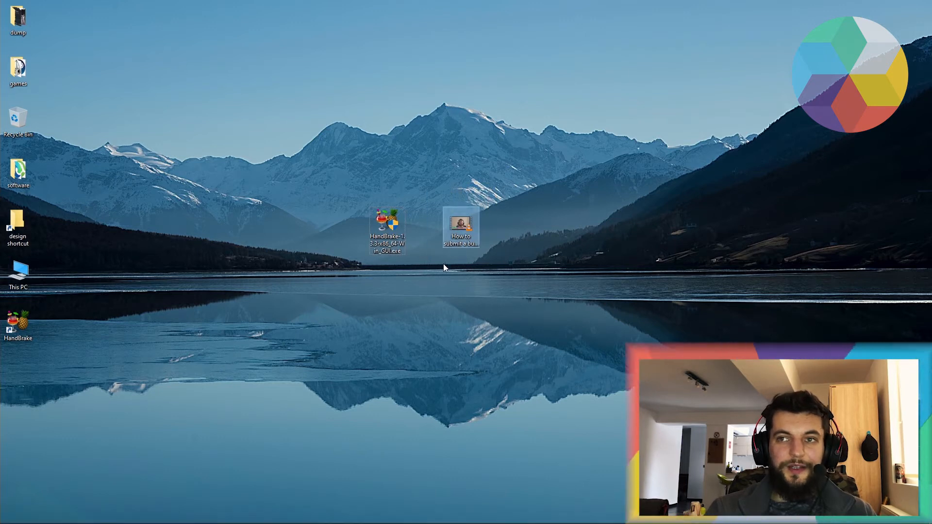
Drag the installer icon beside the screen-recording MP4 and select the video
{"action": "left_click_drag", "start_coordinate": [387, 229], "coordinate": [425, 229]}
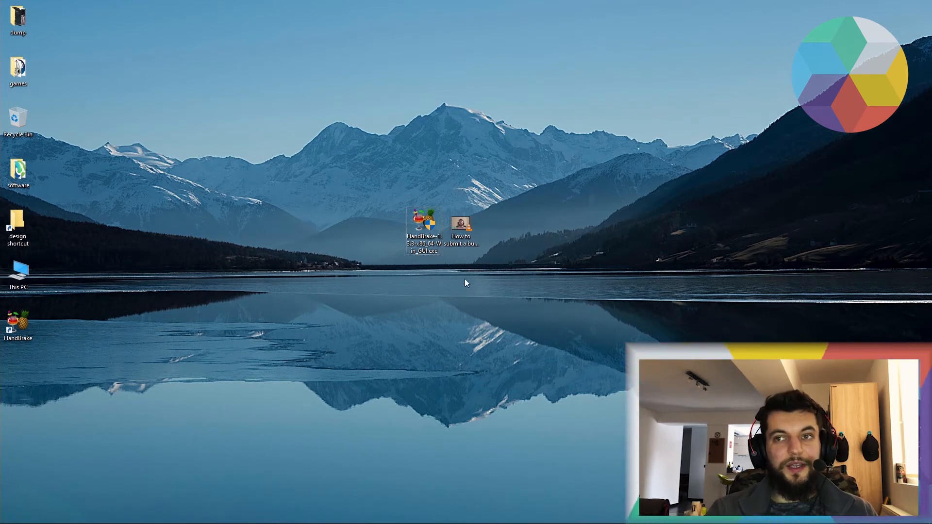
{"action": "left_click", "coordinate": [462, 228]}
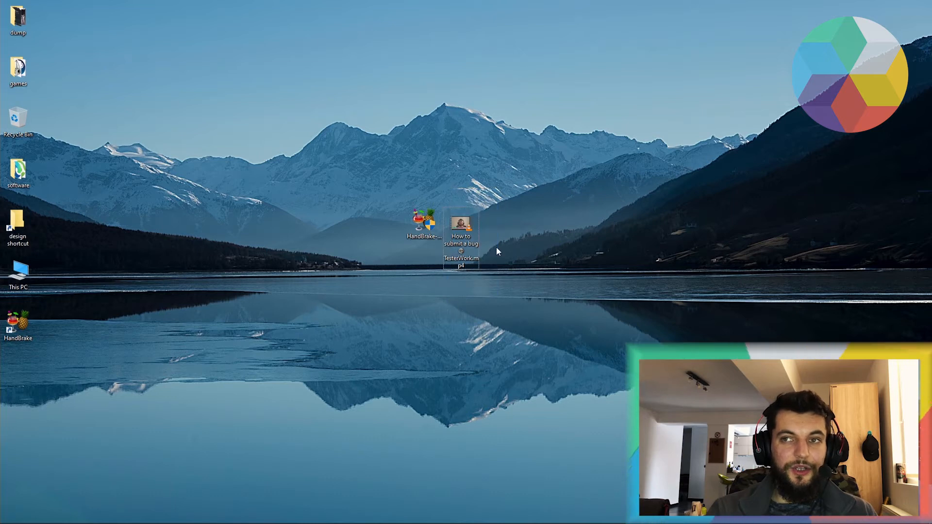
{"action": "mouse_move", "coordinate": [511, 262]}
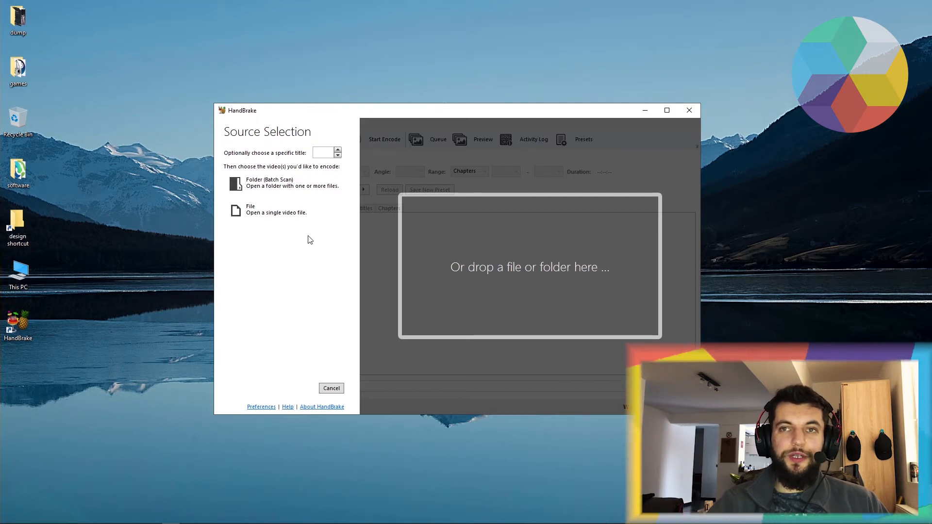
{"action": "mouse_move", "coordinate": [273, 183]}
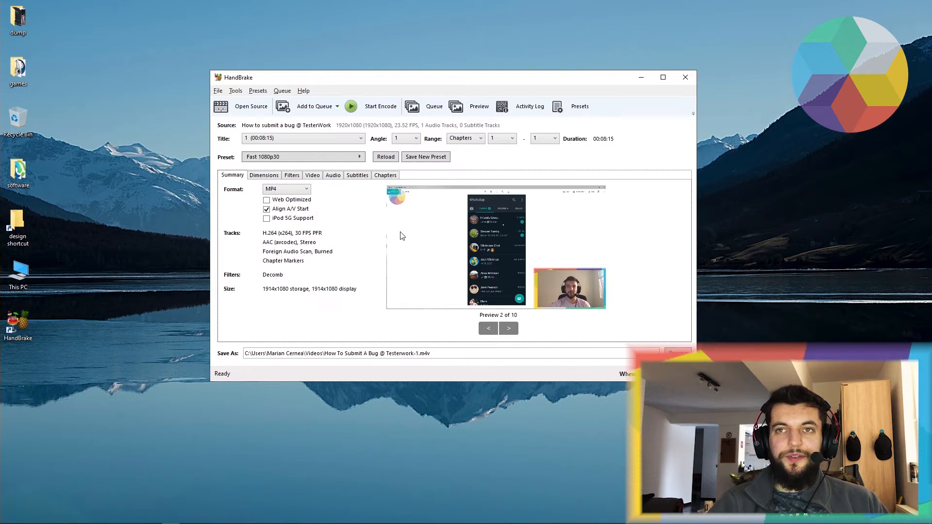
{"action": "mouse_move", "coordinate": [433, 228]}
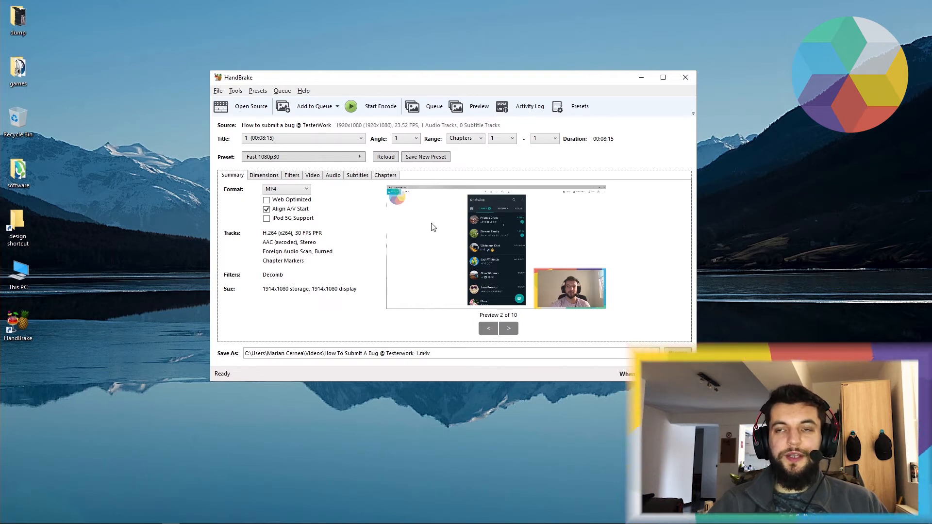
{"action": "mouse_move", "coordinate": [429, 219]}
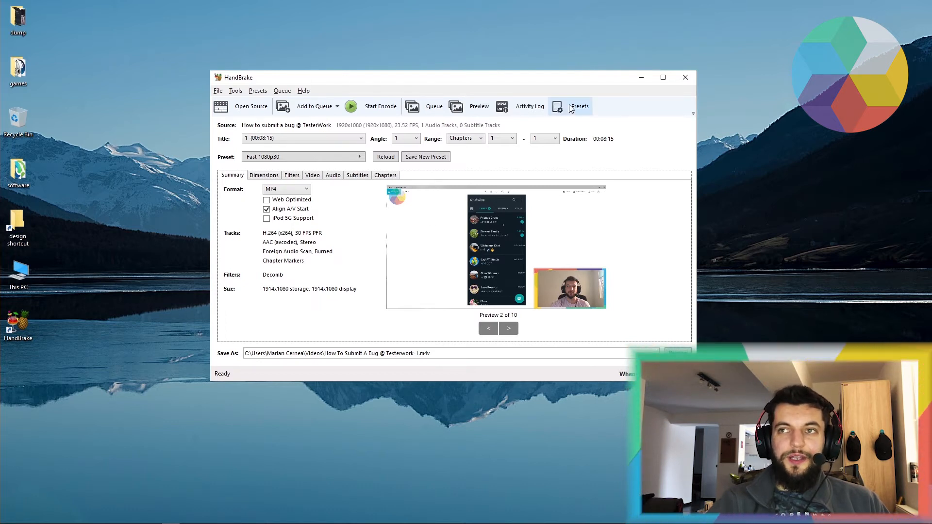
Open the Presets panel showing Fast 1080p30 under General
{"action": "left_click", "coordinate": [580, 106]}
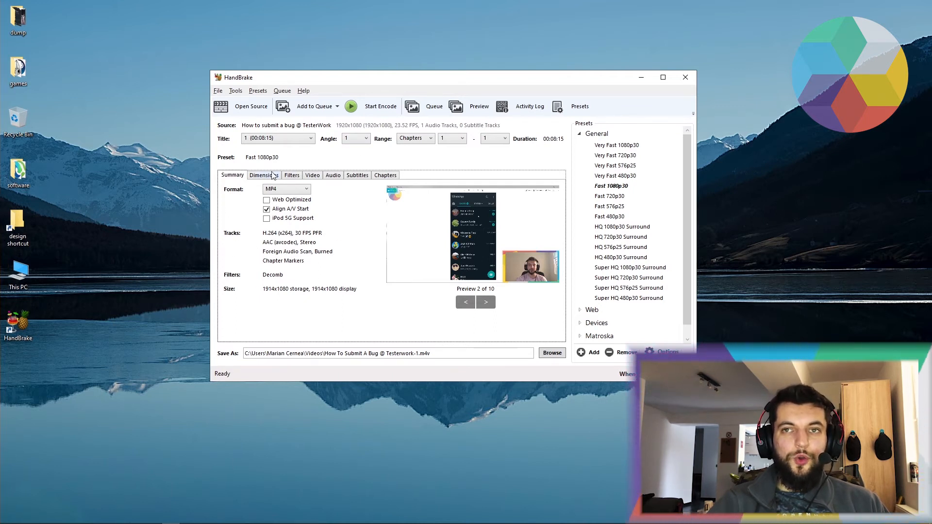
Review the Filters and Dimensions tabs, ending on the Audio tab
{"action": "left_click", "coordinate": [292, 175]}
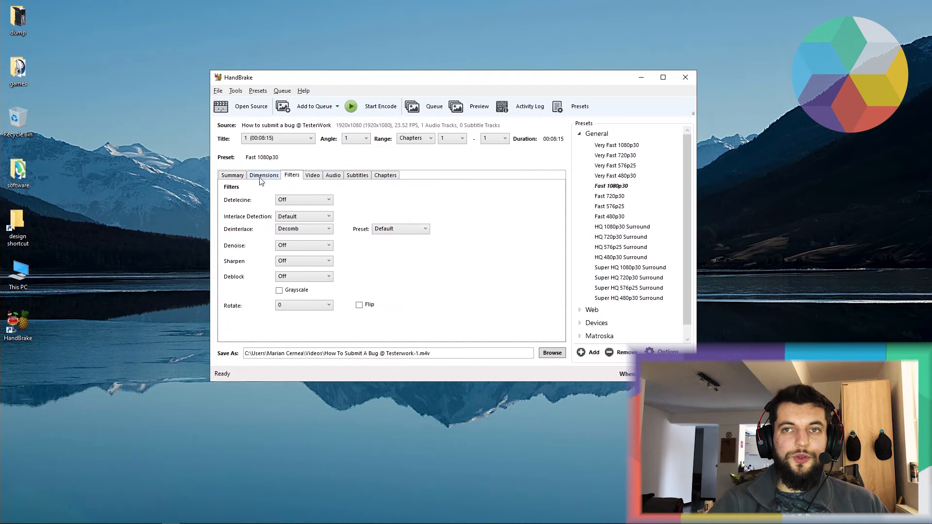
{"action": "left_click", "coordinate": [263, 175]}
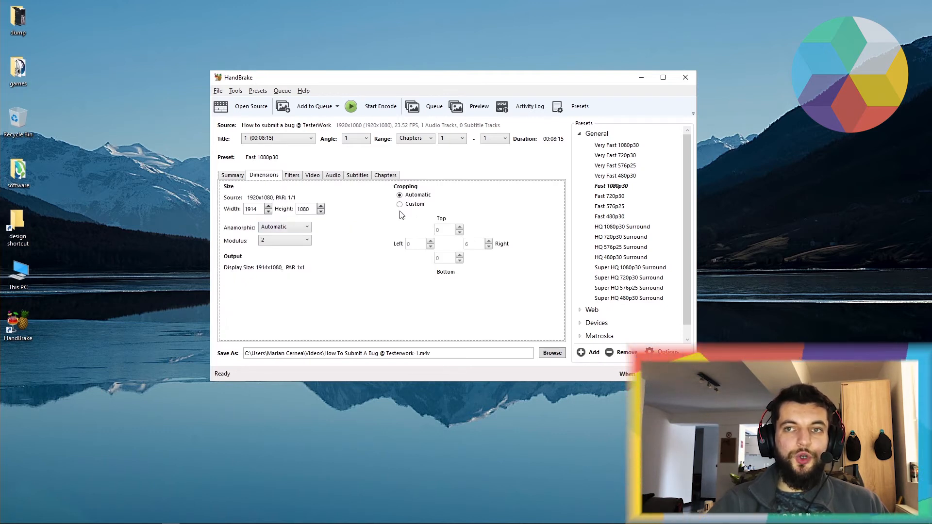
{"action": "left_click", "coordinate": [291, 175]}
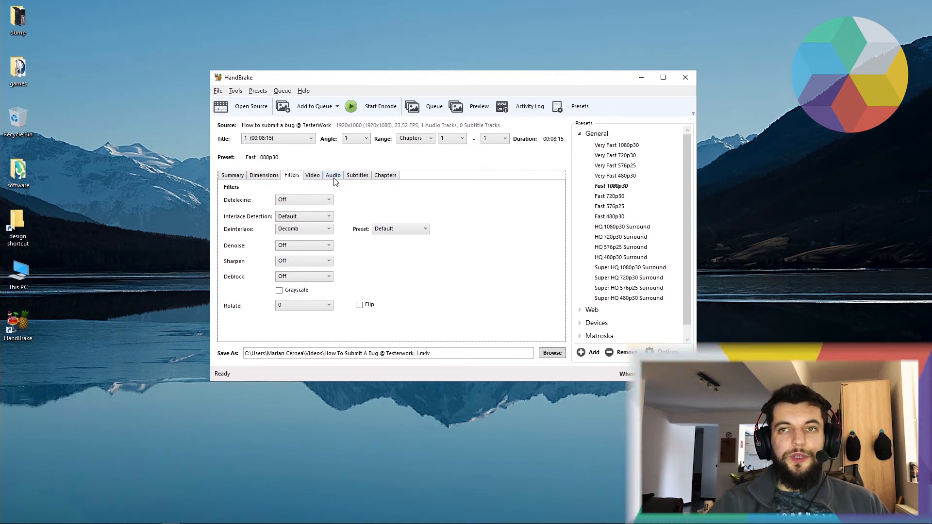
{"action": "left_click", "coordinate": [333, 174]}
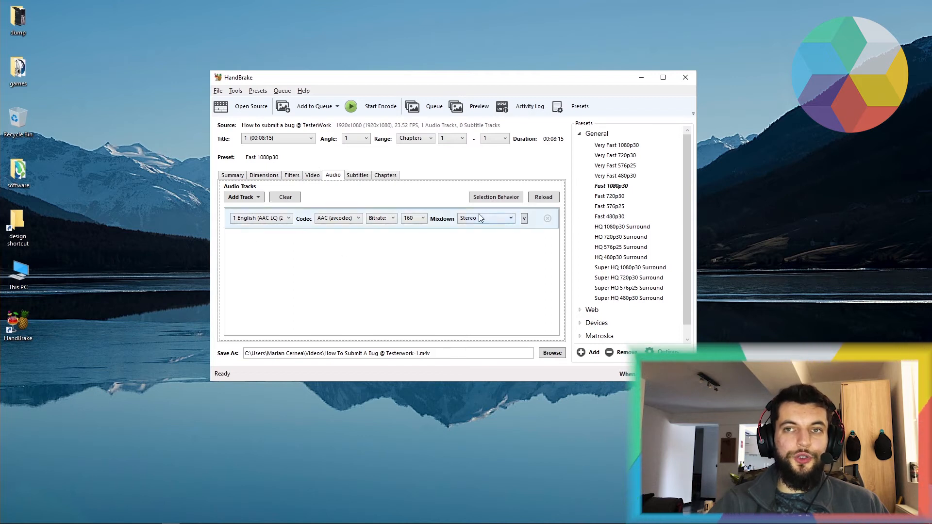
{"action": "mouse_move", "coordinate": [339, 208]}
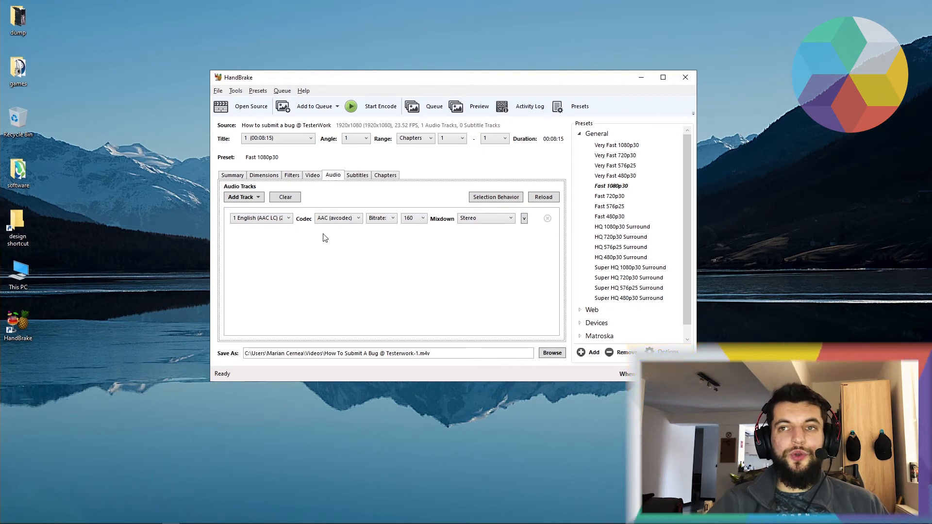
{"action": "mouse_move", "coordinate": [348, 252]}
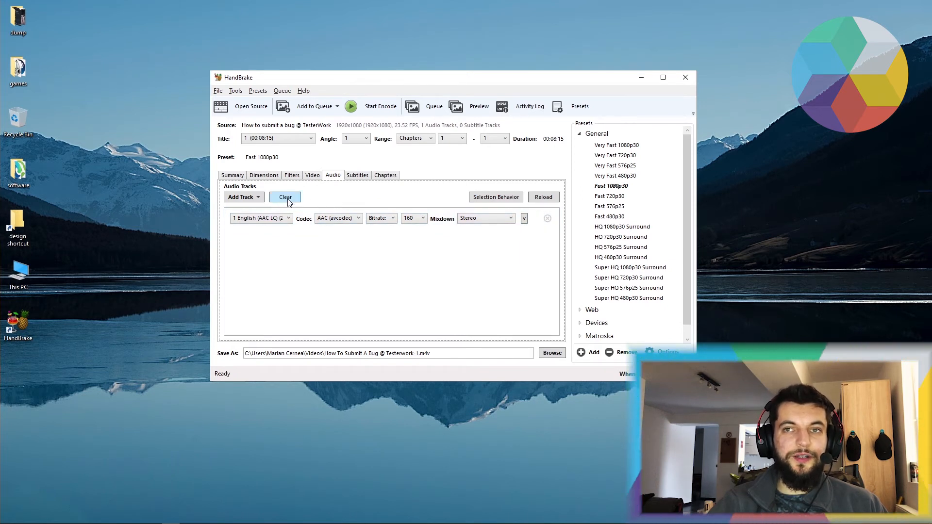
Clear the English AAC audio track from the encode
{"action": "left_click", "coordinate": [285, 197]}
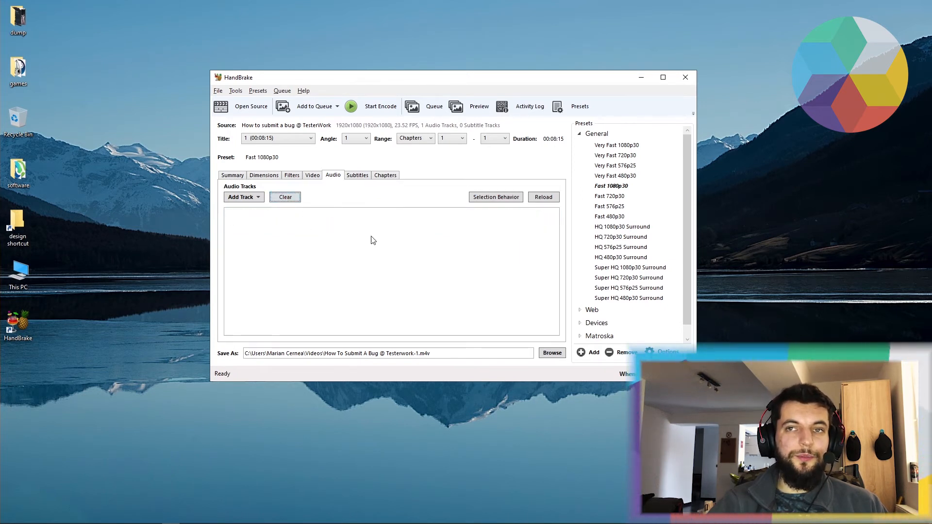
{"action": "mouse_move", "coordinate": [338, 183]}
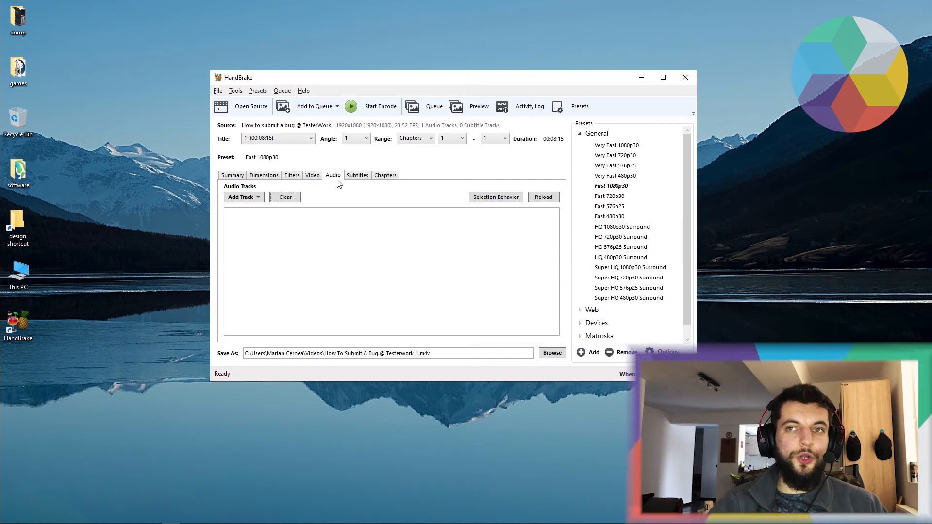
{"action": "mouse_move", "coordinate": [341, 202]}
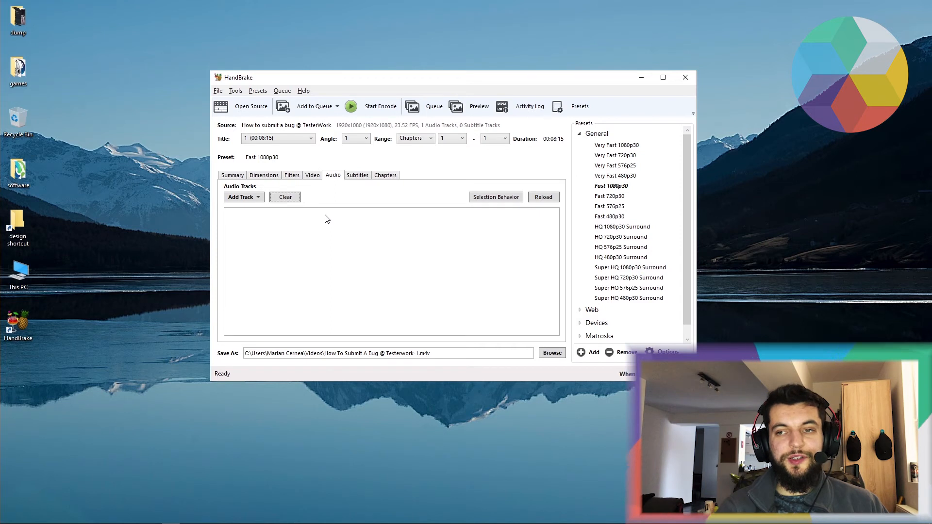
{"action": "mouse_move", "coordinate": [325, 212]}
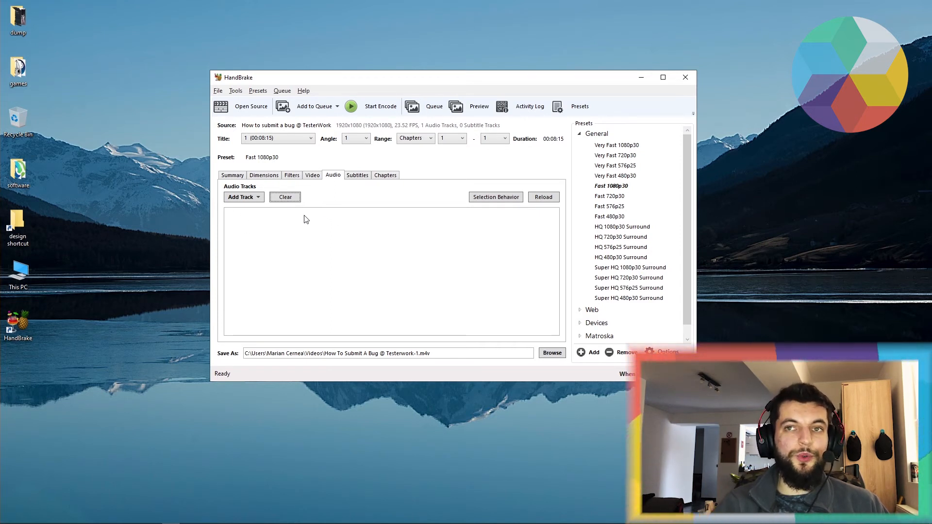
Switch to the Summary tab to confirm no audio tracks remain
{"action": "left_click", "coordinate": [232, 175]}
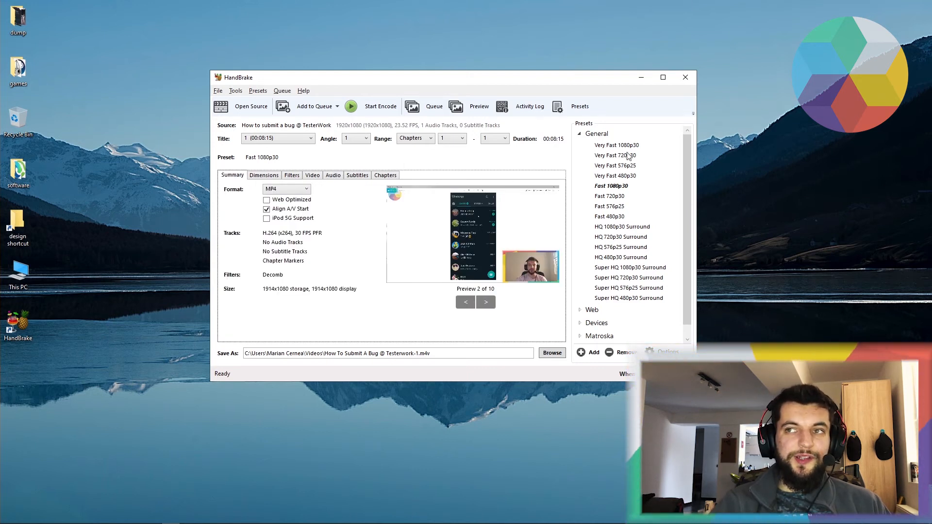
{"action": "mouse_move", "coordinate": [615, 155]}
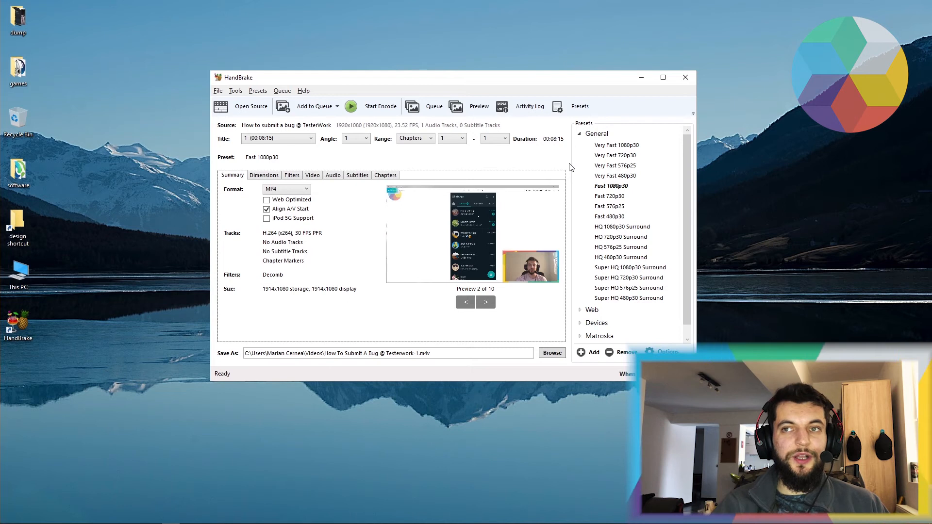
{"action": "mouse_move", "coordinate": [506, 212]}
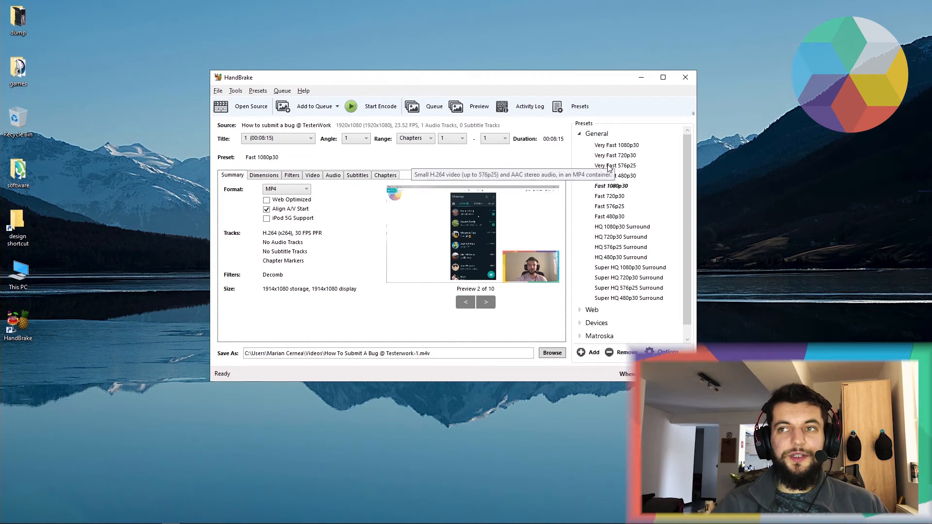
Select the Very Fast 480p30 preset under General for 720x480 output
{"action": "left_click", "coordinate": [614, 175]}
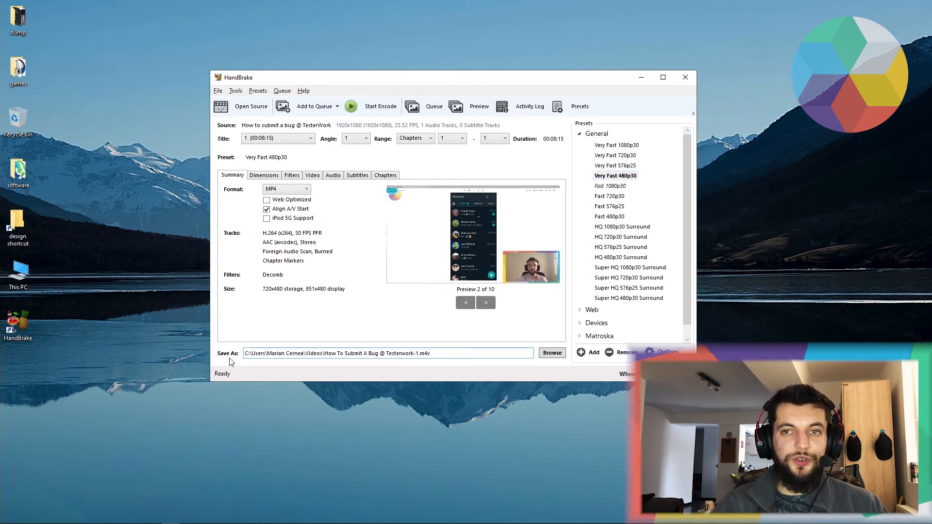
{"action": "mouse_move", "coordinate": [552, 353]}
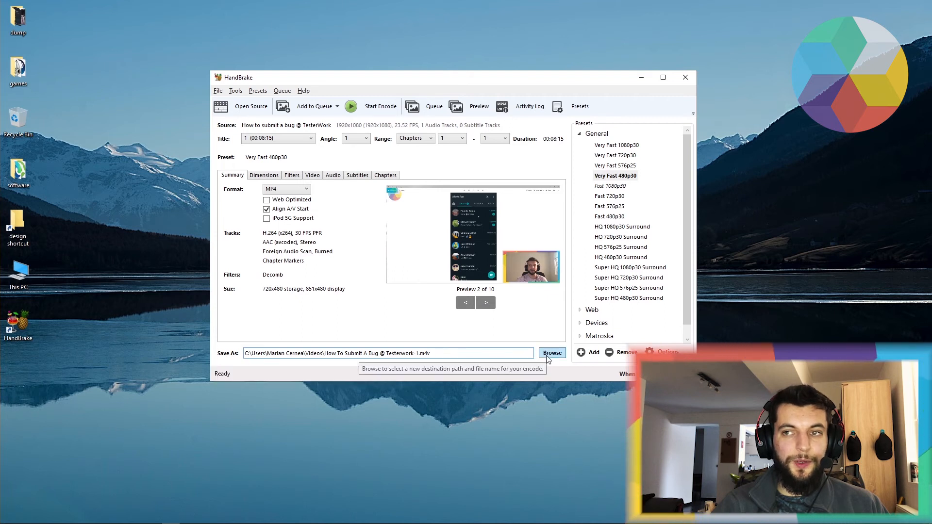
Set the output destination to compressed_video.m4v on the Desktop
{"action": "left_click", "coordinate": [551, 353]}
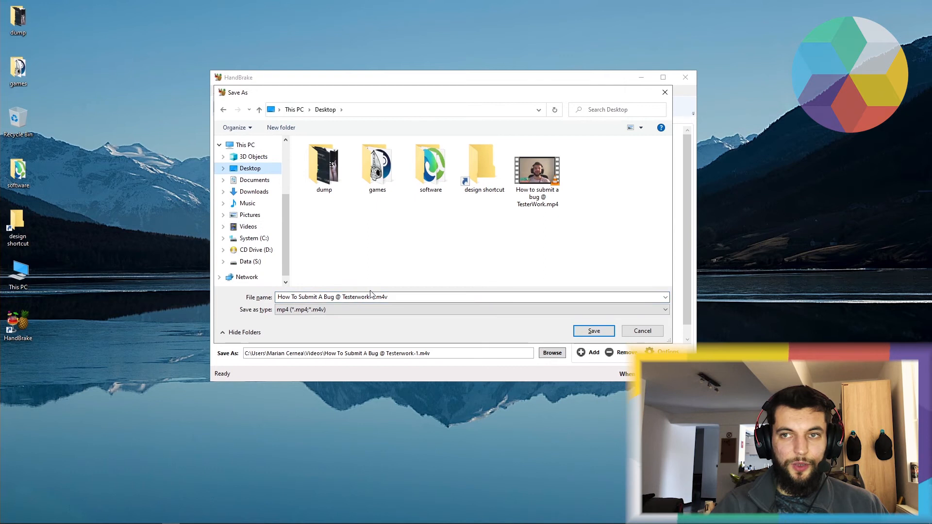
{"action": "double_click", "coordinate": [333, 297]}
{"action": "type", "text": "compressed"}
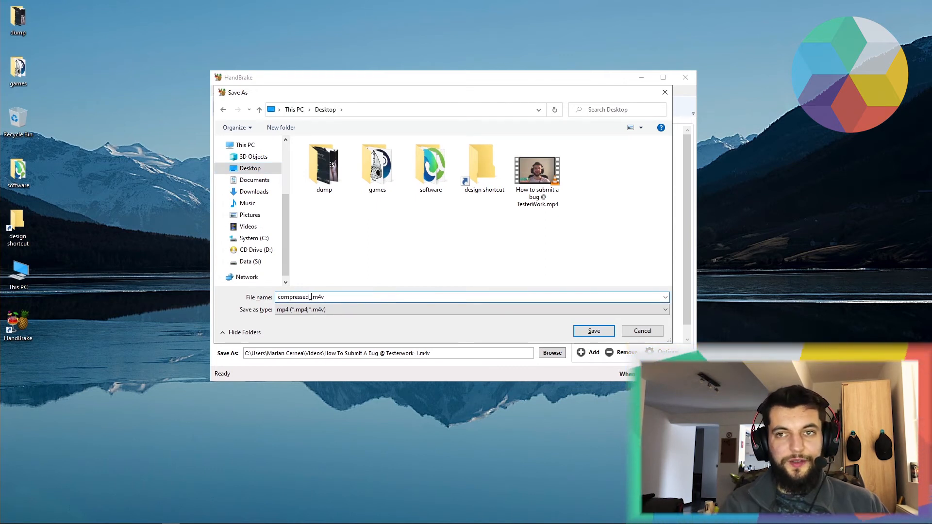
{"action": "left_click", "coordinate": [593, 331]}
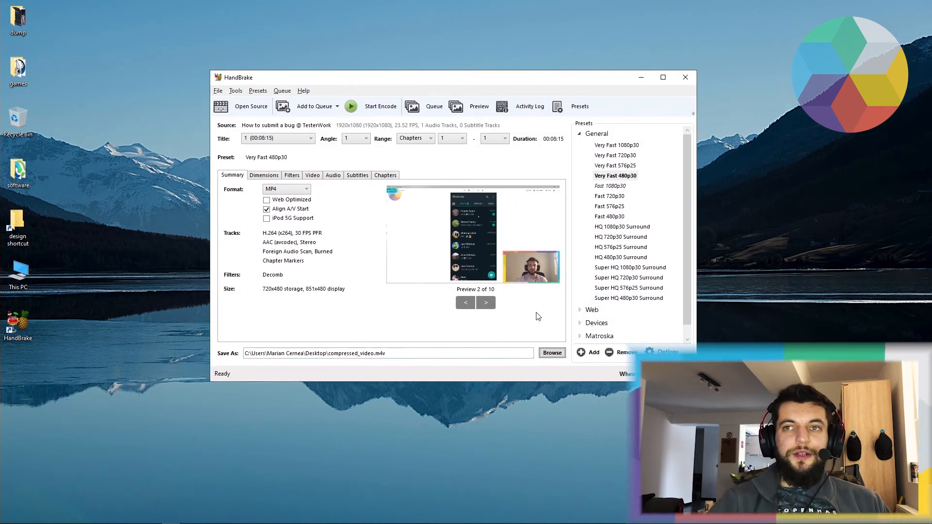
{"action": "mouse_move", "coordinate": [342, 271]}
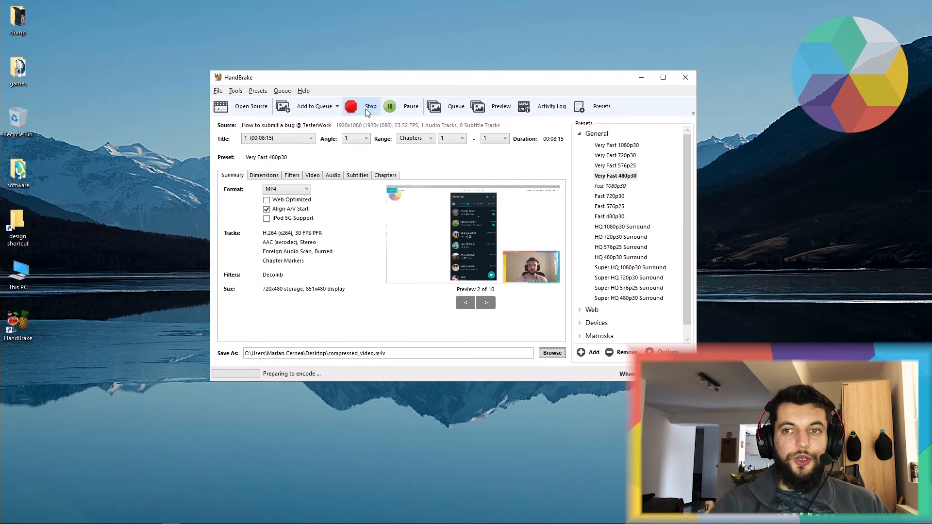
Start the encode and let the queue finish
{"action": "left_click", "coordinate": [371, 105]}
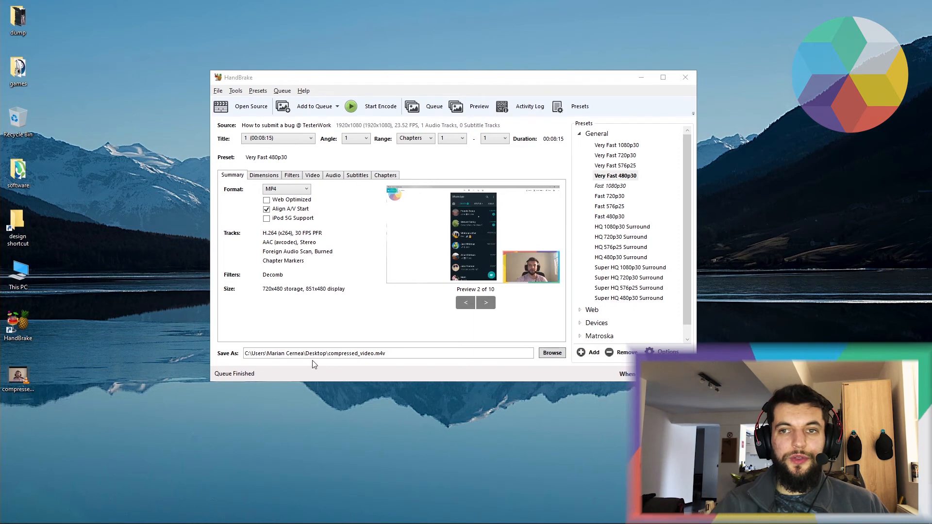
{"action": "mouse_move", "coordinate": [641, 77]}
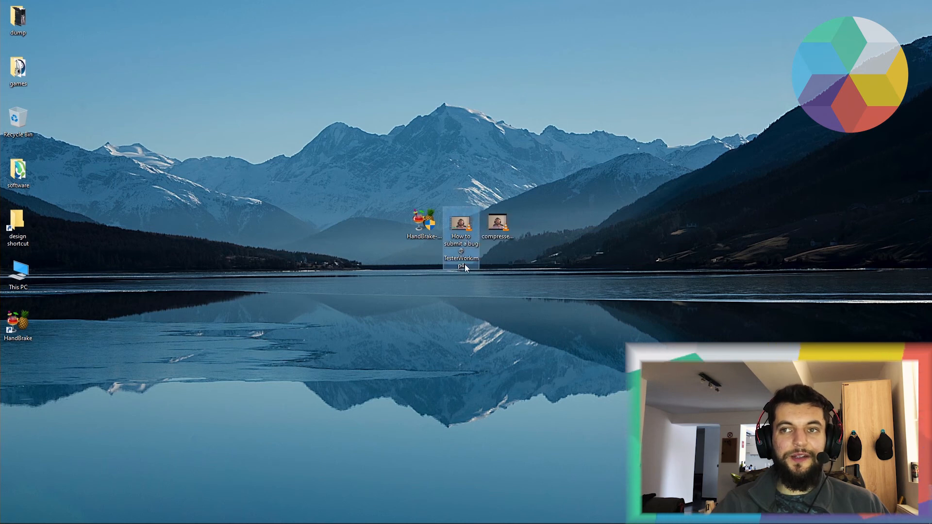
{"action": "right_click", "coordinate": [461, 225]}
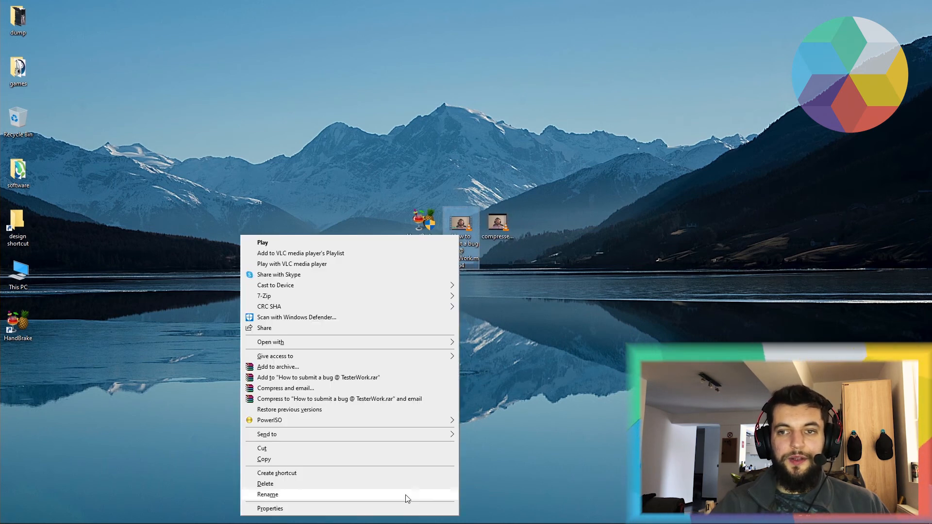
{"action": "left_click", "coordinate": [270, 509]}
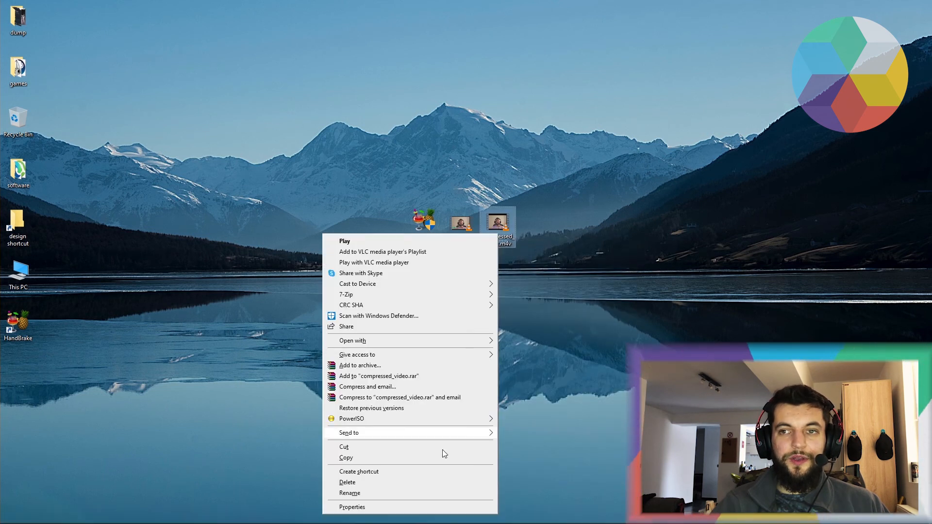
{"action": "left_click", "coordinate": [352, 507]}
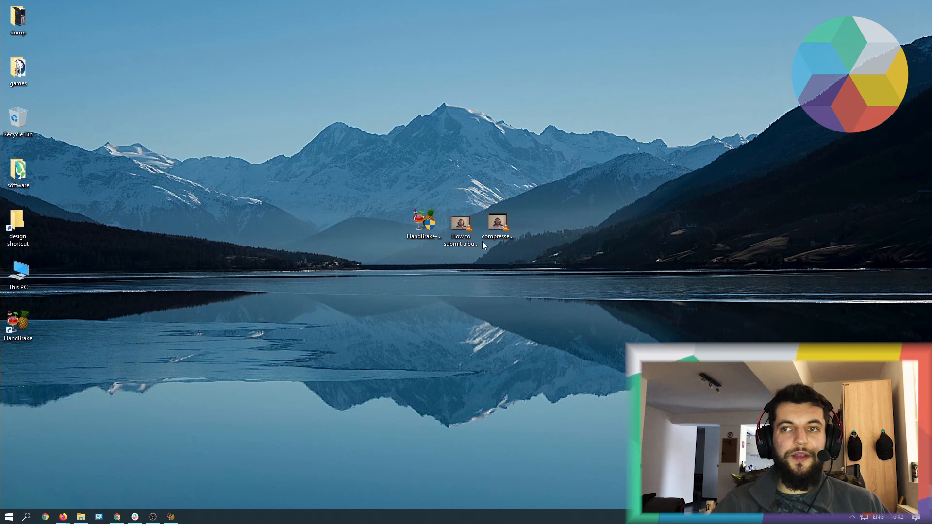
{"action": "mouse_move", "coordinate": [181, 511]}
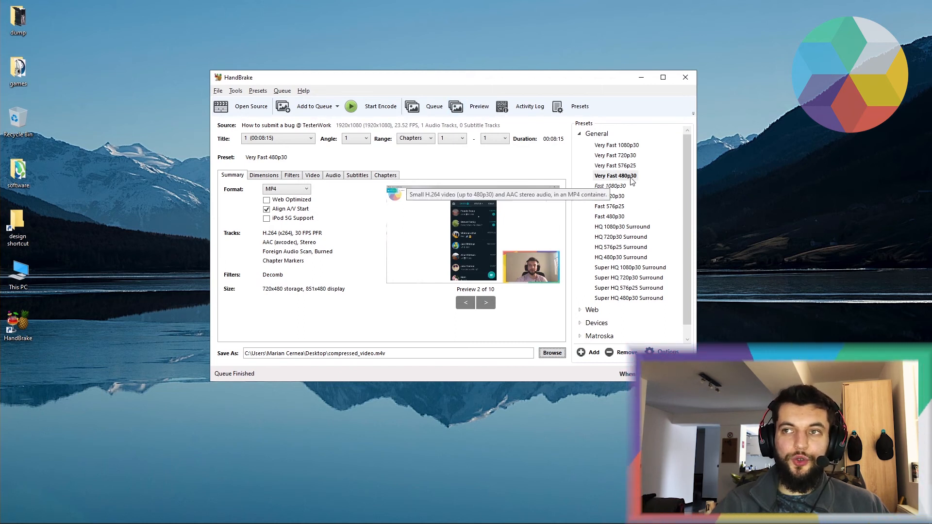
Restore HandBrake and briefly open and close the Preview window showing Very Fast 480p30 settings
{"action": "left_click", "coordinate": [478, 106]}
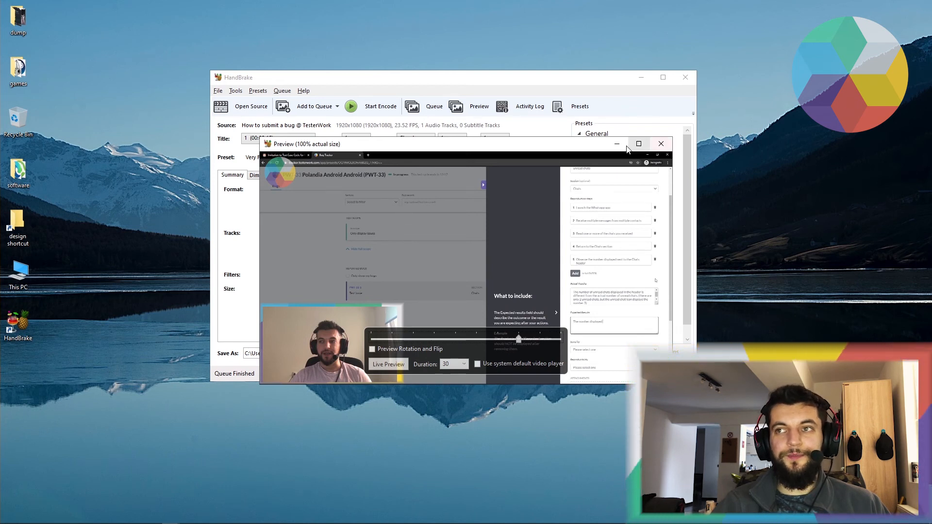
{"action": "left_click", "coordinate": [660, 143]}
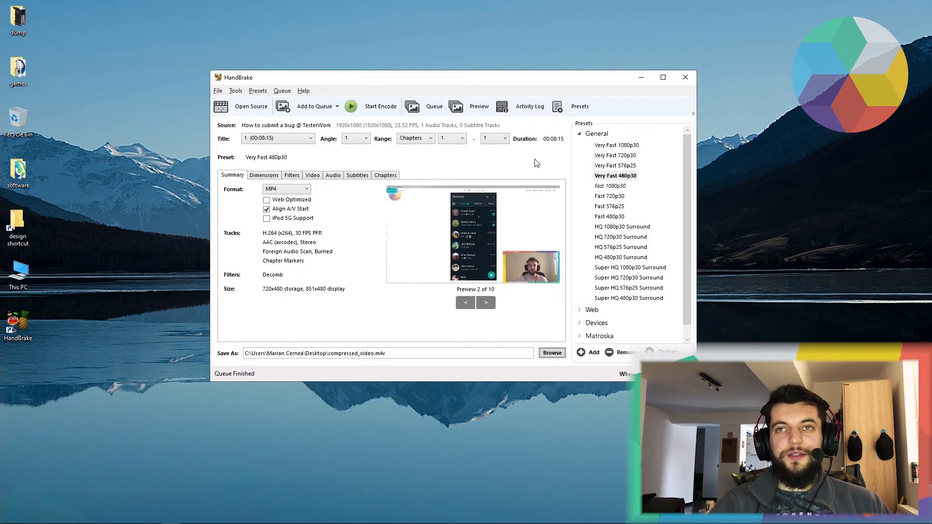
{"action": "mouse_move", "coordinate": [523, 163]}
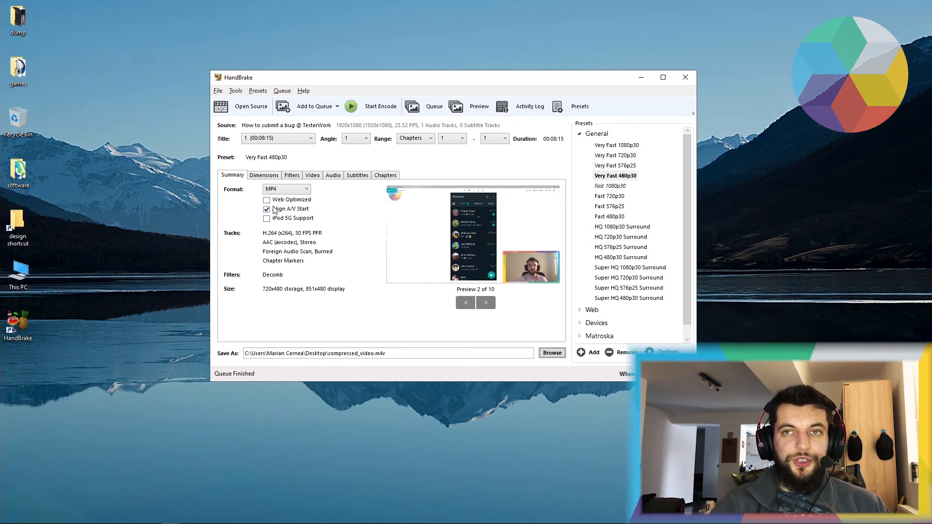
{"action": "left_click", "coordinate": [266, 209]}
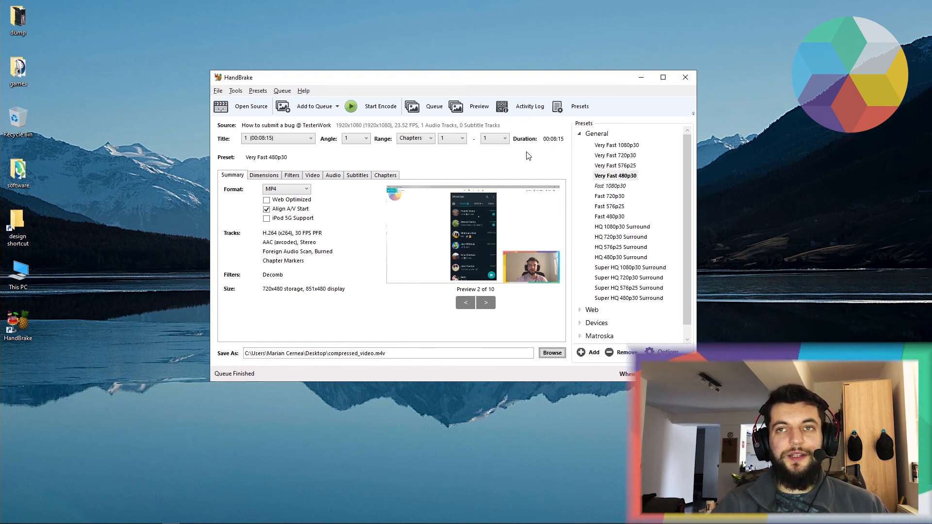
{"action": "left_click", "coordinate": [277, 138]}
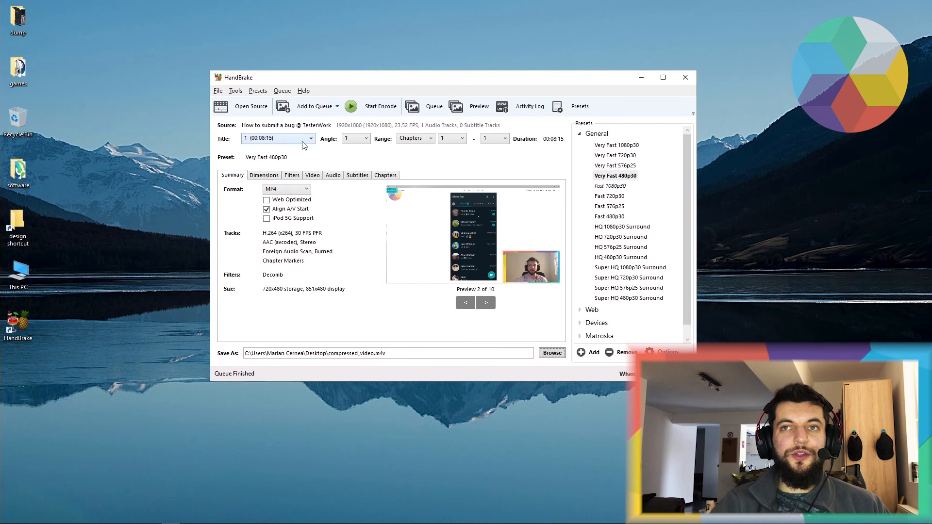
{"action": "left_click", "coordinate": [251, 106]}
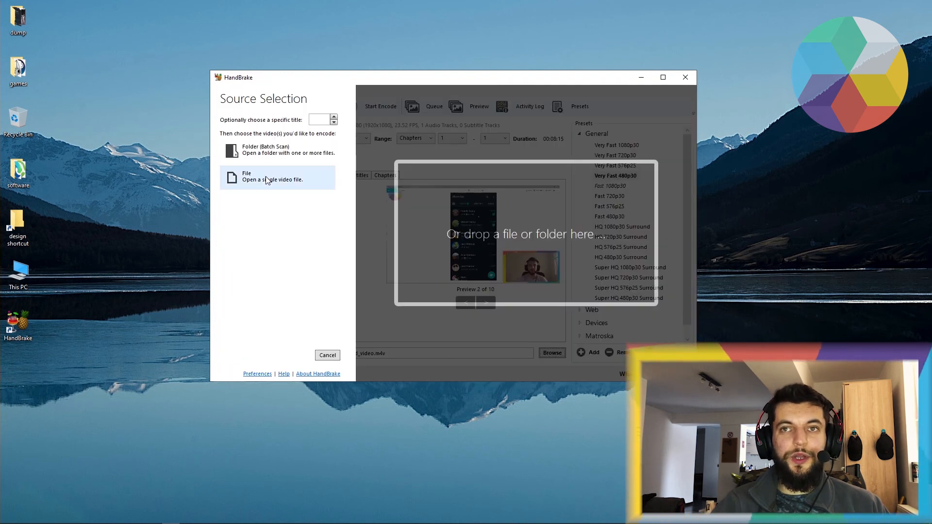
{"action": "mouse_move", "coordinate": [484, 239]}
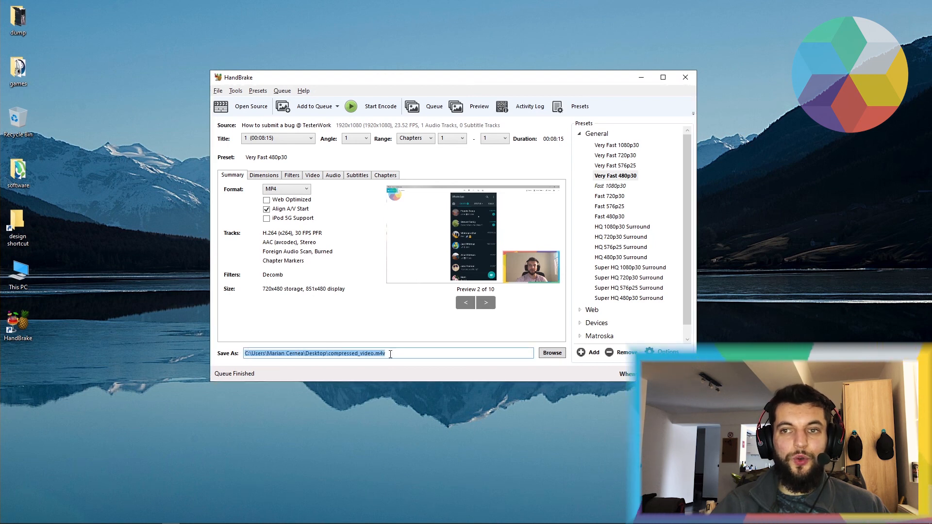
{"action": "mouse_move", "coordinate": [318, 353]}
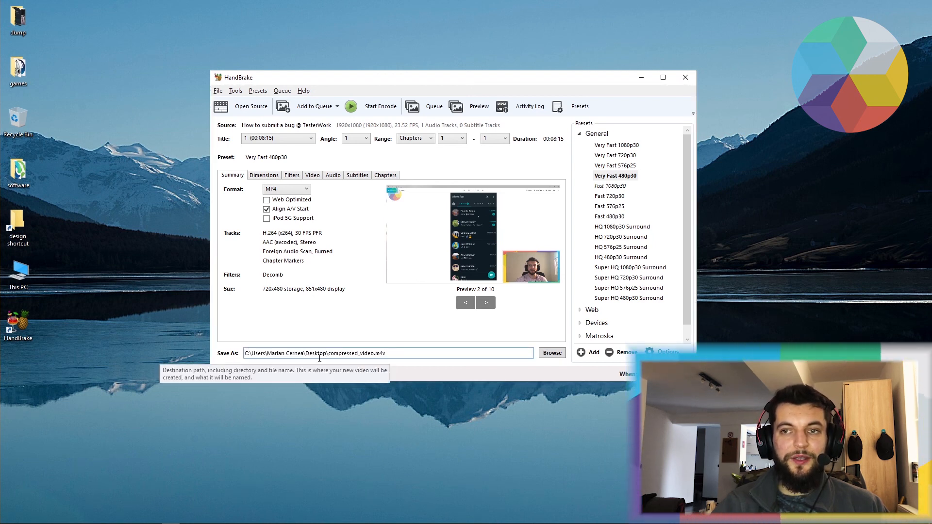
{"action": "left_click", "coordinate": [551, 353]}
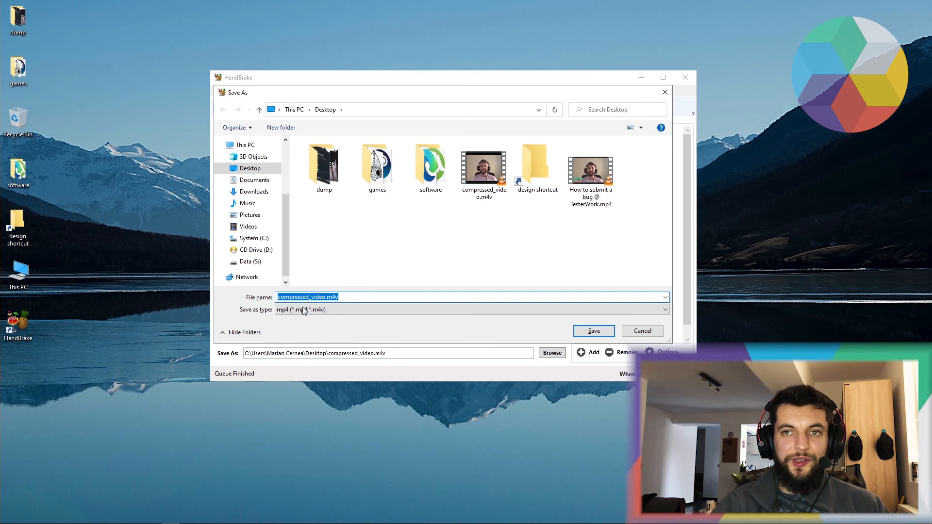
{"action": "left_click", "coordinate": [592, 330]}
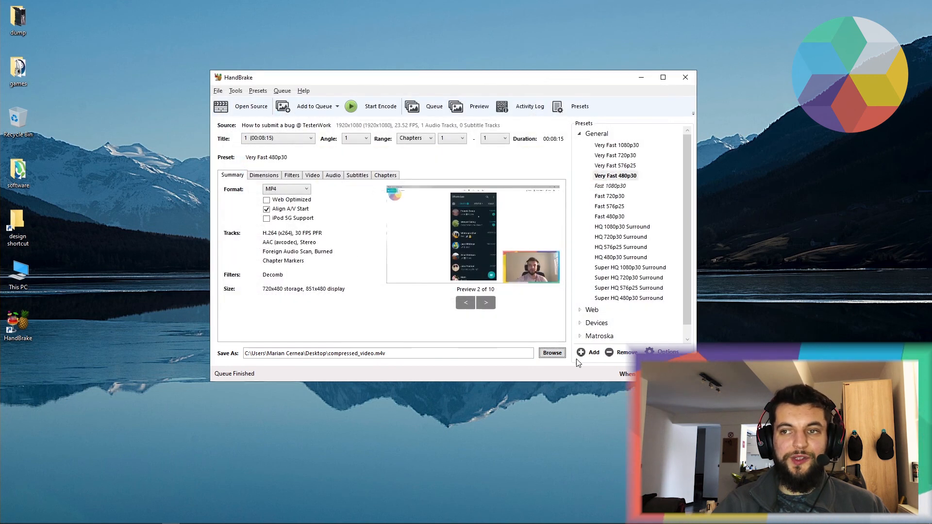